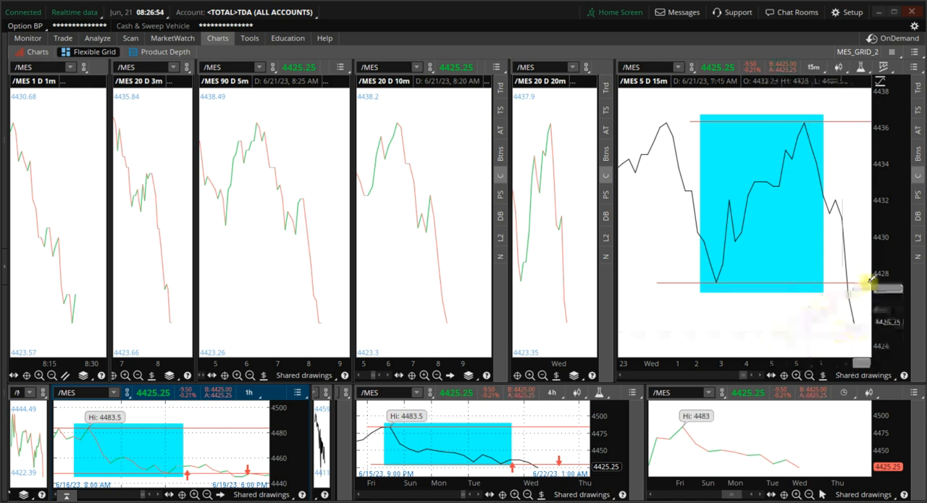
mouse_move(862, 281)
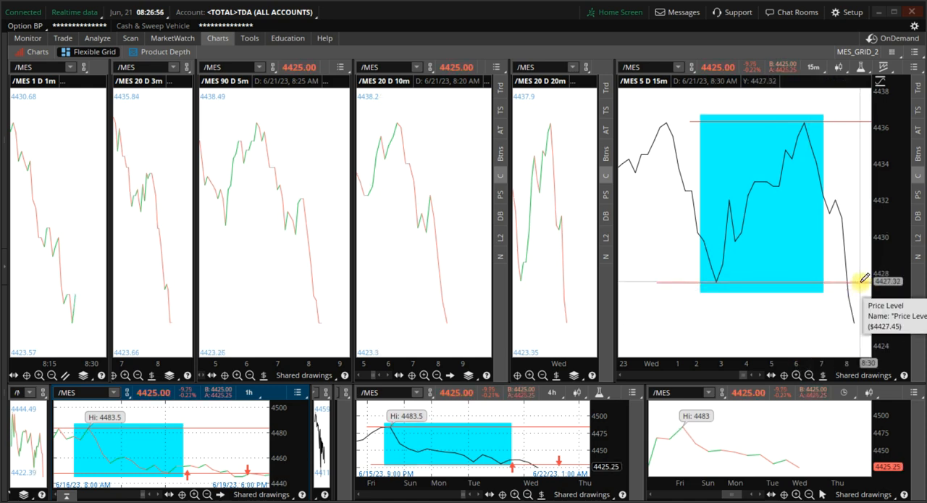